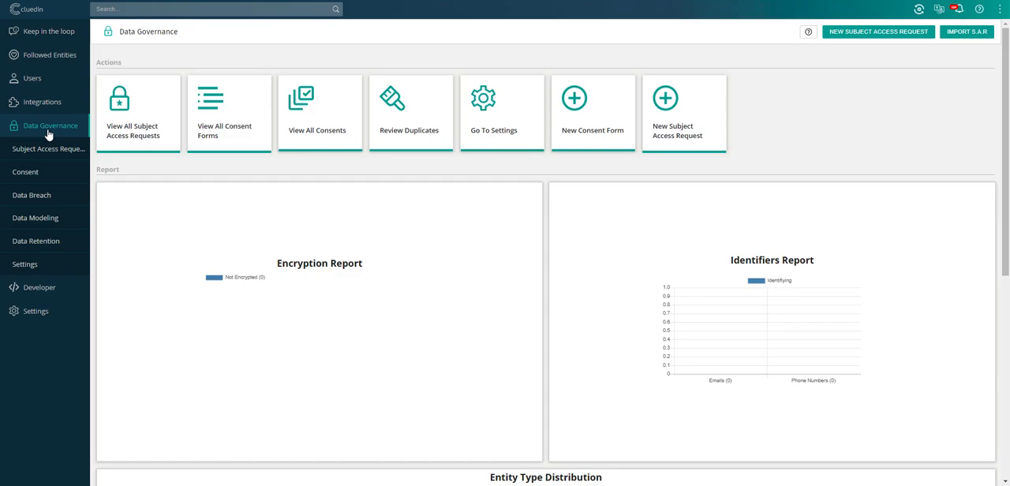
Open the Consent Management page listing all consents from the Data Governance sidebar
click(25, 172)
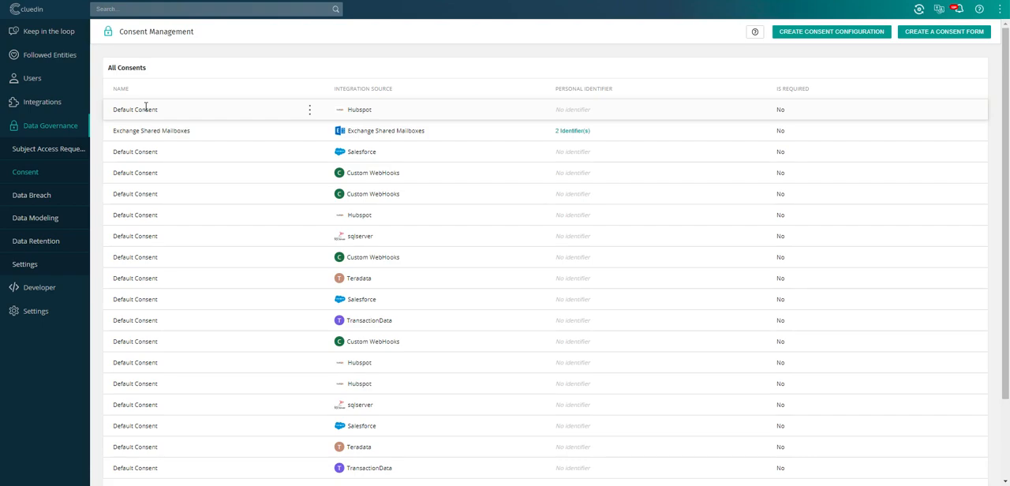
Start a new consent configuration for Salesforce as the data processor
click(831, 31)
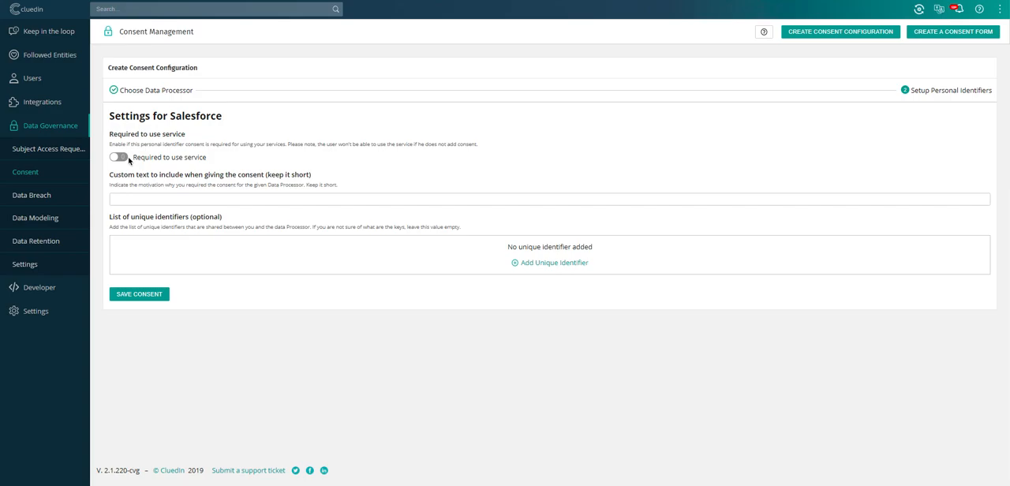
Enter custom text: personal data is needed to contact this person about their demonstration request
text(I need personal data to be able to contact this person based off their request for a)
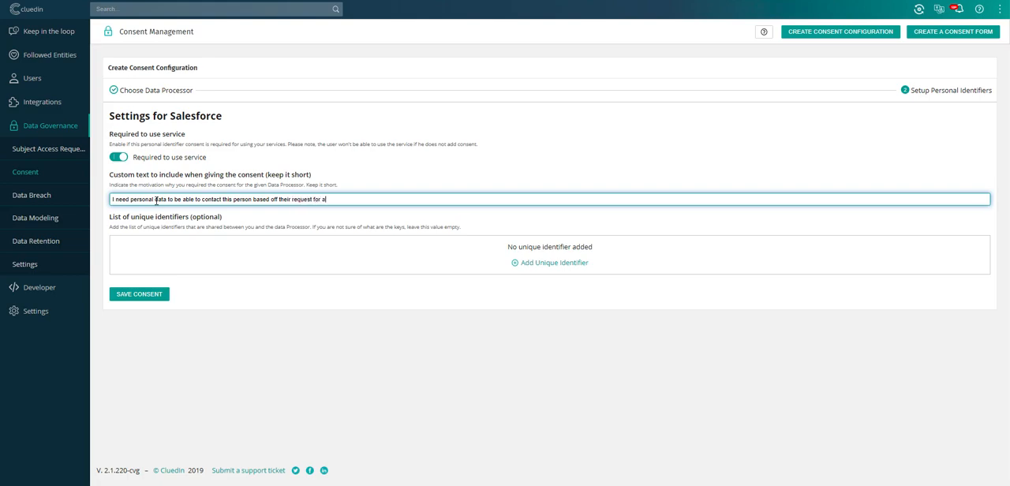
text(demonstration)
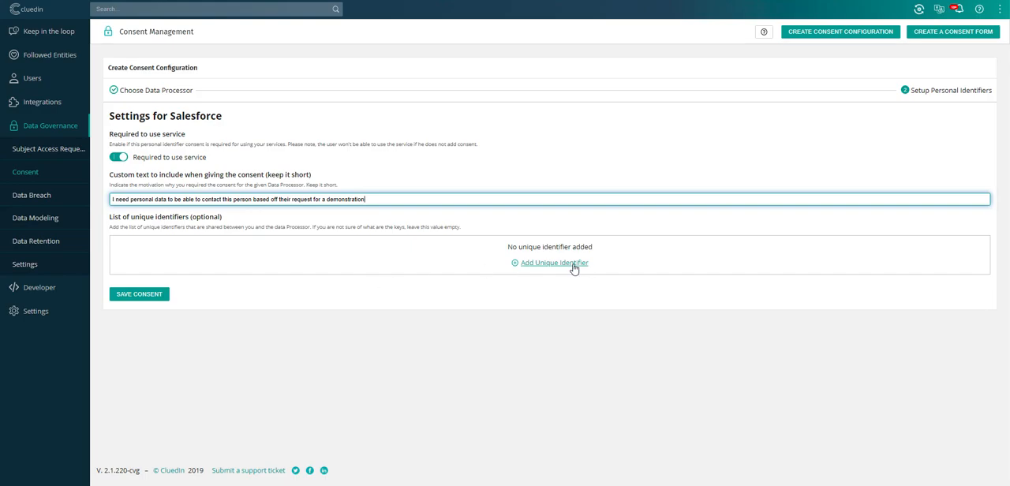
Search identifier fields ('name', 'first', 'compan') and add company.familyMembers as a unique identifier
click(553, 263)
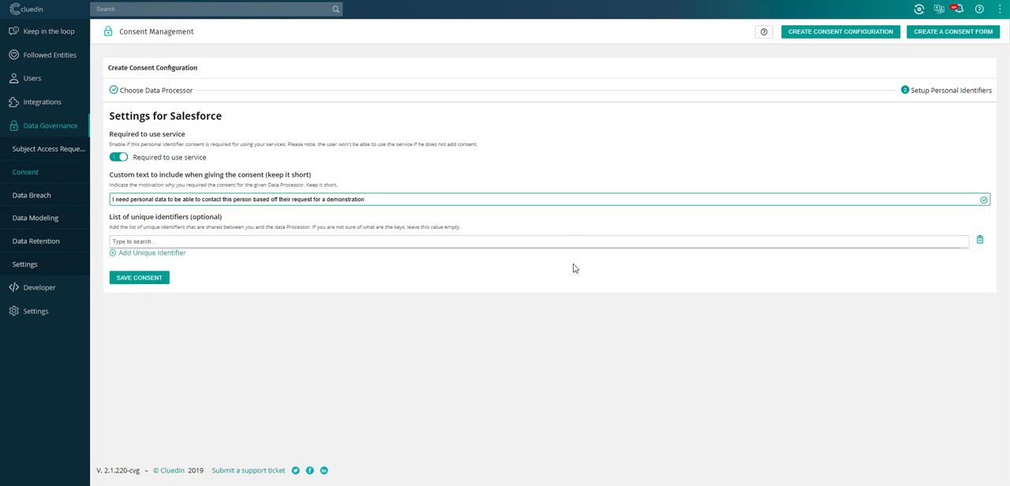
text(name)
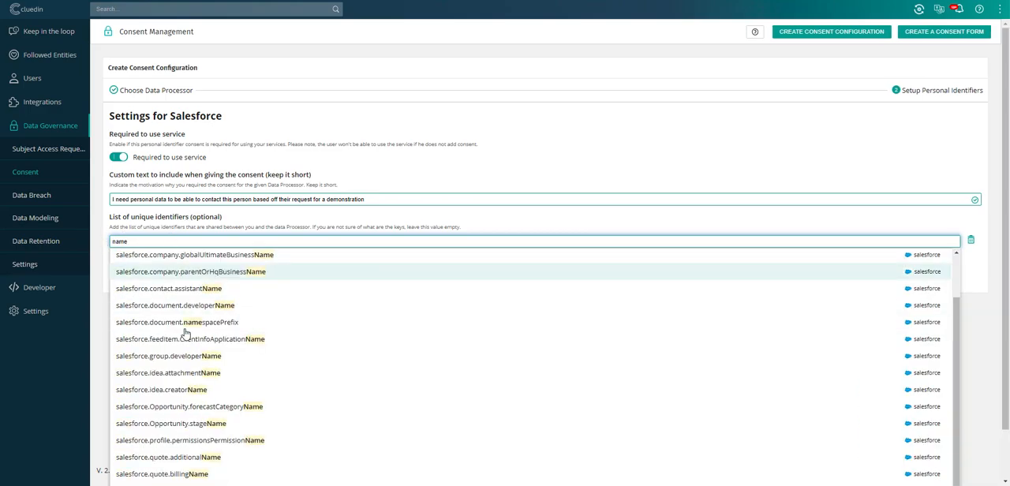
text(first)
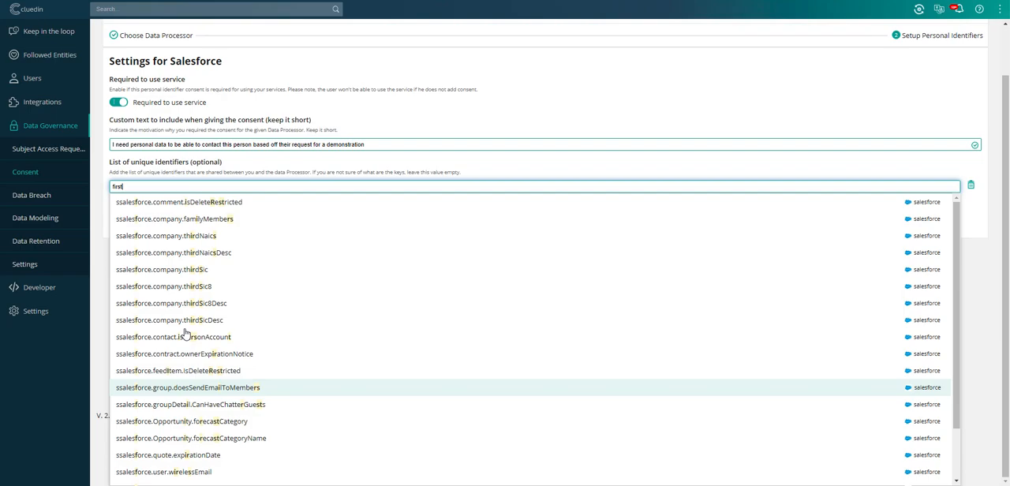
click(174, 218)
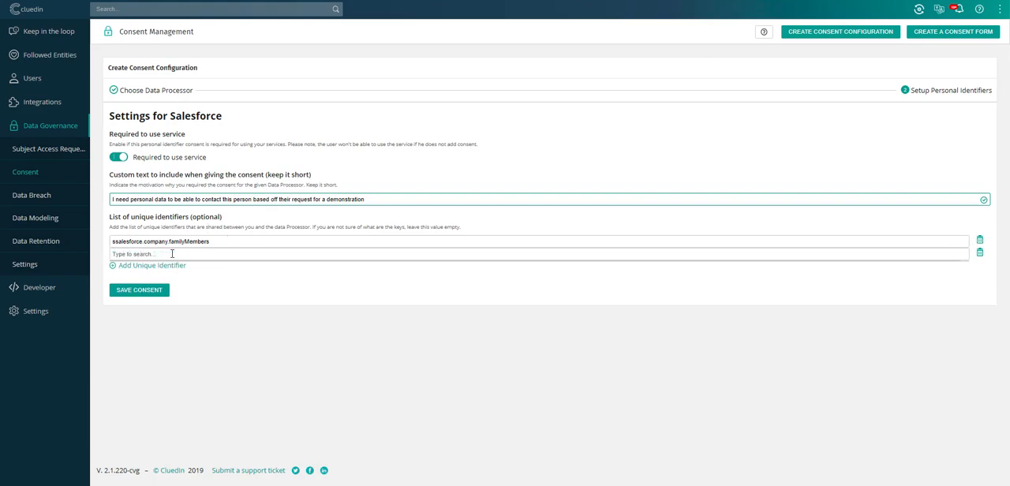
text(compan)
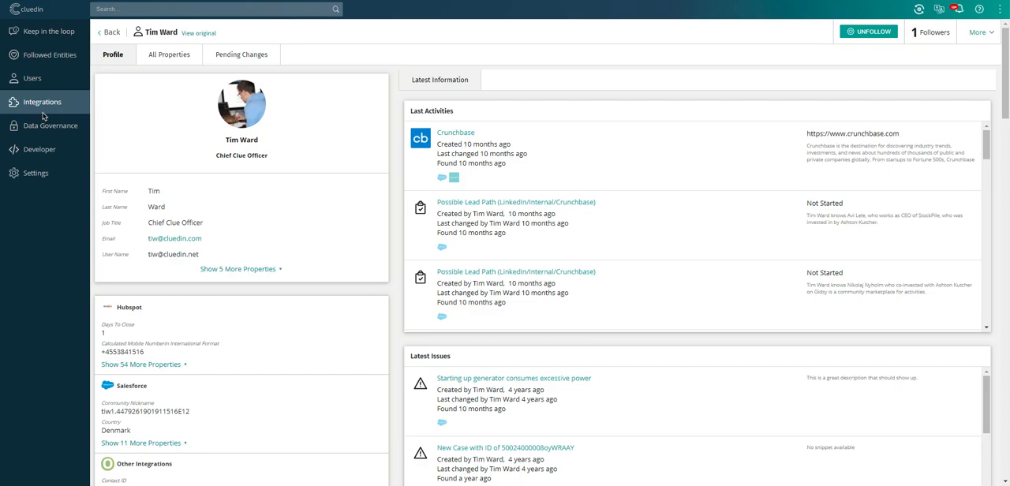
Expand the Data Governance sections in the sidebar
click(51, 126)
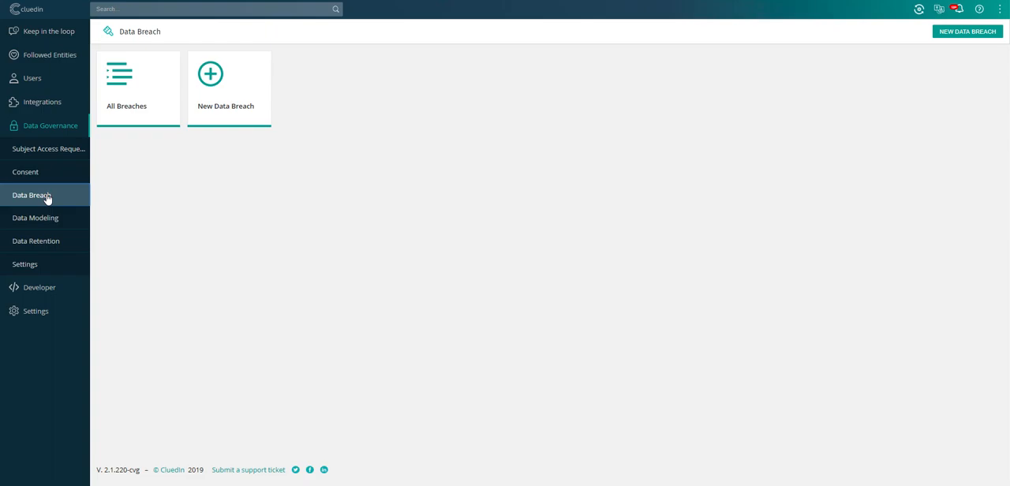
Open the Data Breach page from Data Governance
click(229, 87)
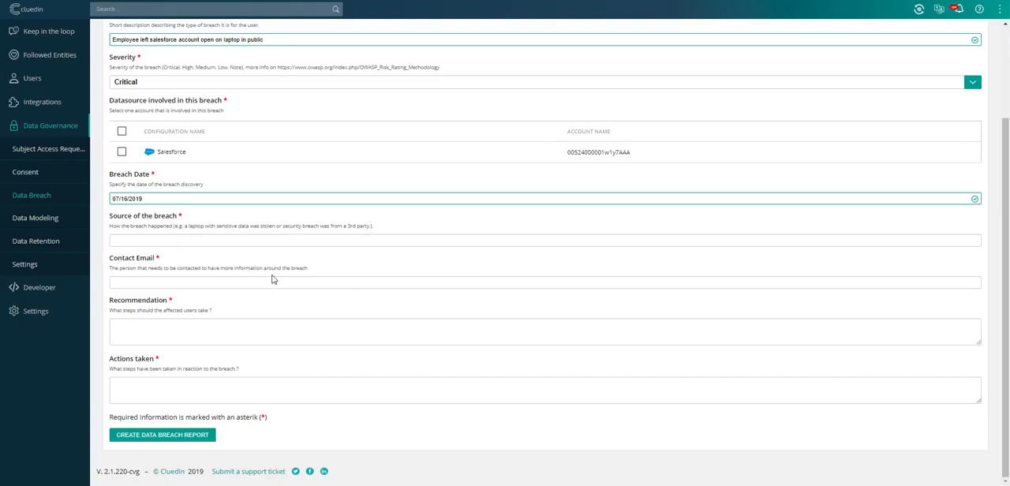
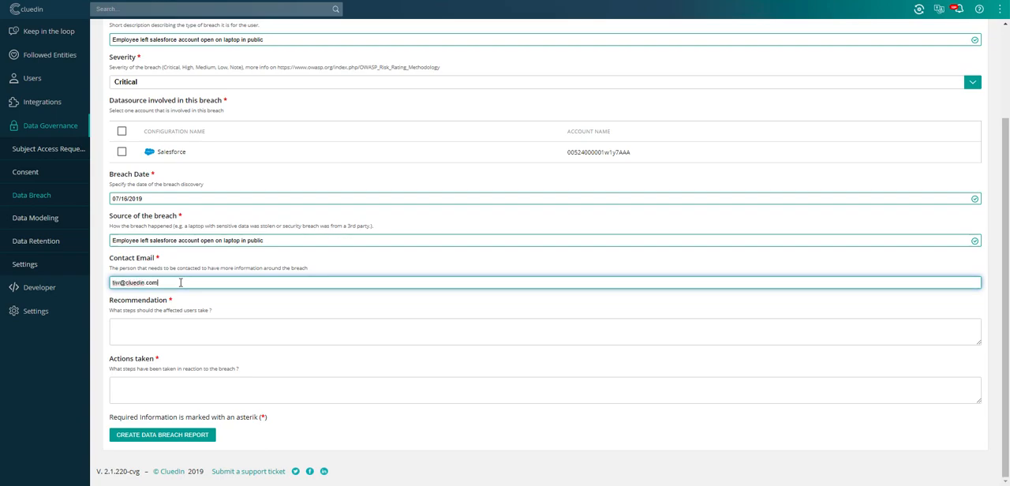
click(544, 331)
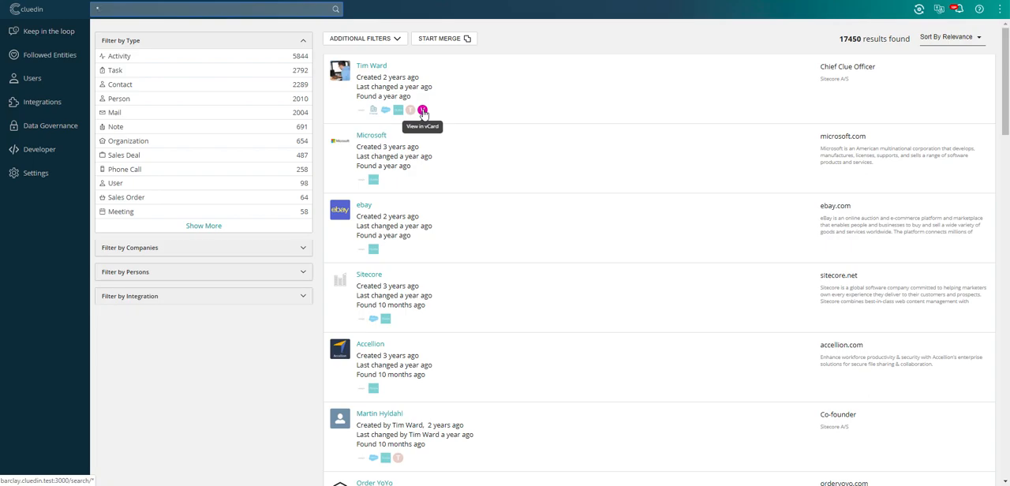
click(422, 111)
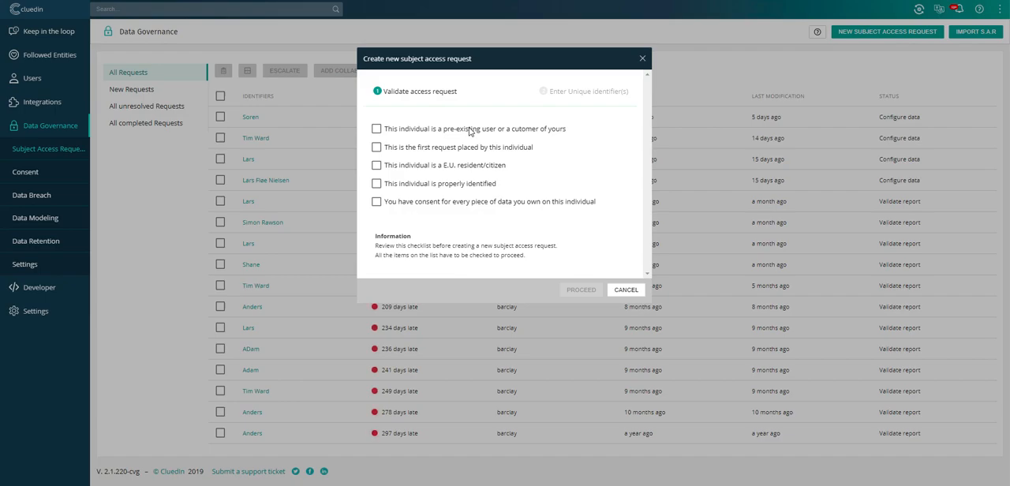
Proceed from the new subject access request's validation checklist
click(581, 289)
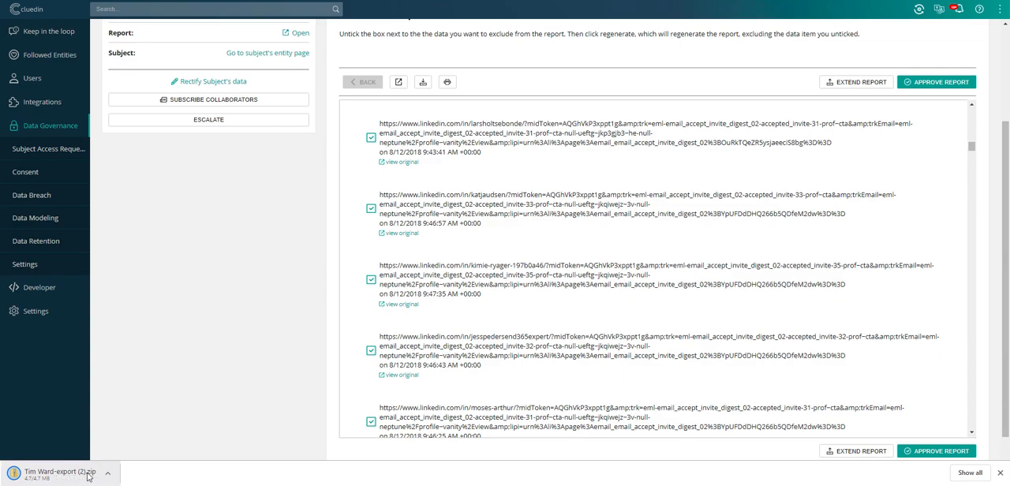
mouse_move(259, 254)
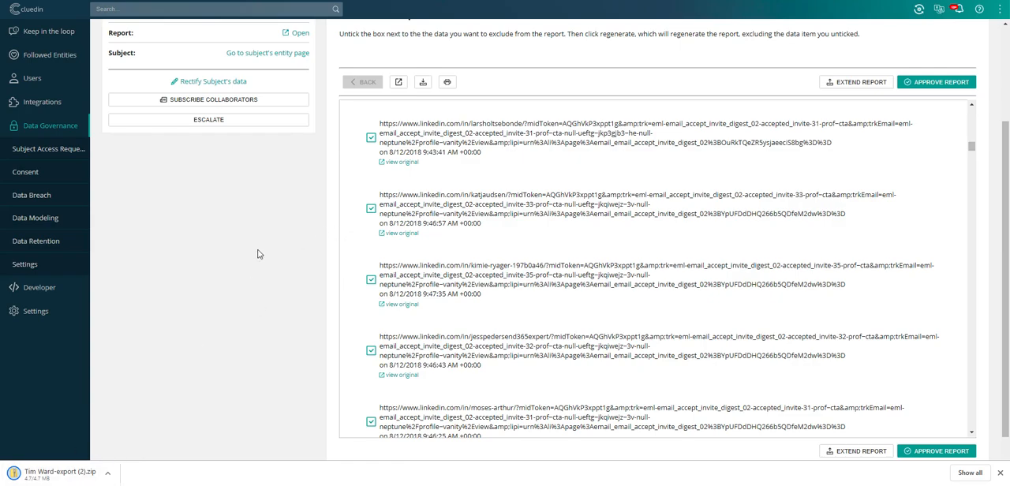